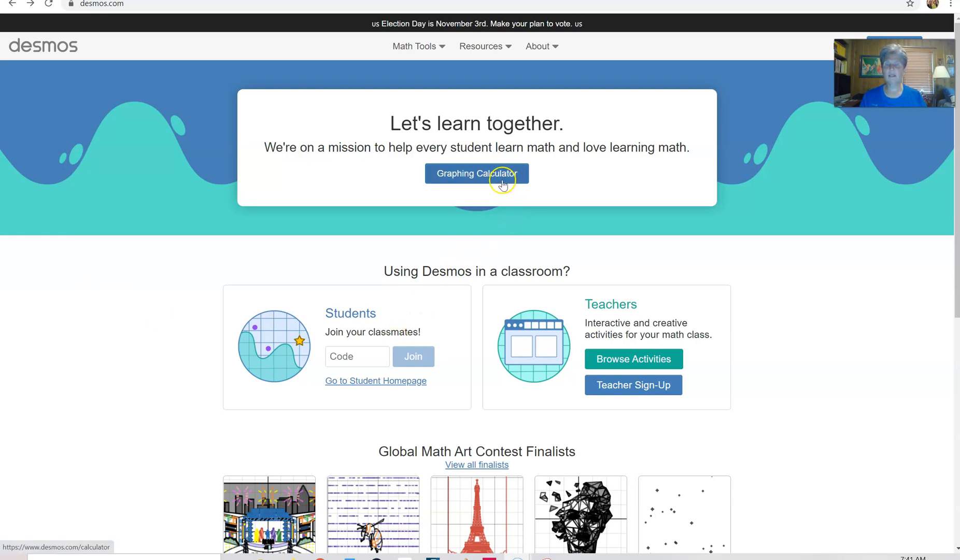
pyautogui.moveTo(123, 12)
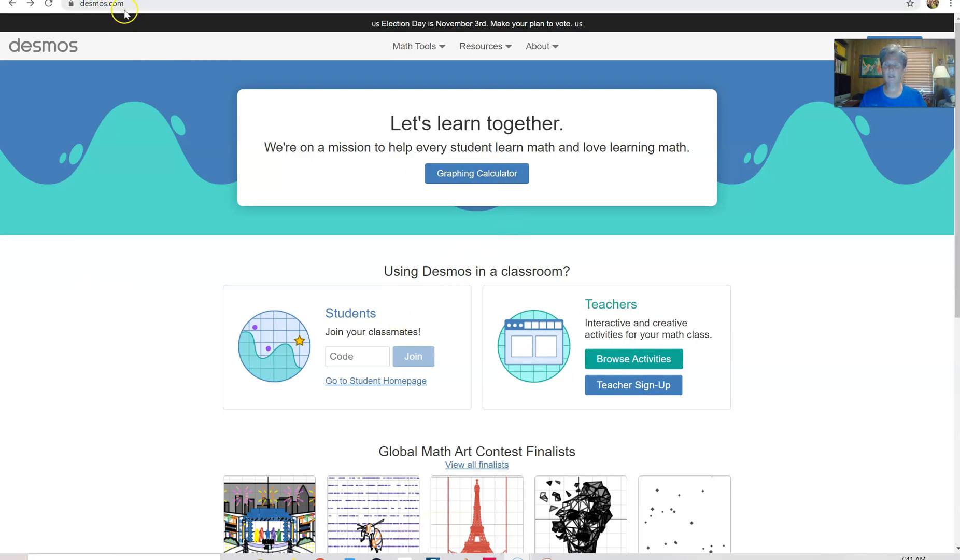
# - Launch the Graphing Calculator from the Desmos home page
pyautogui.click(476, 173)
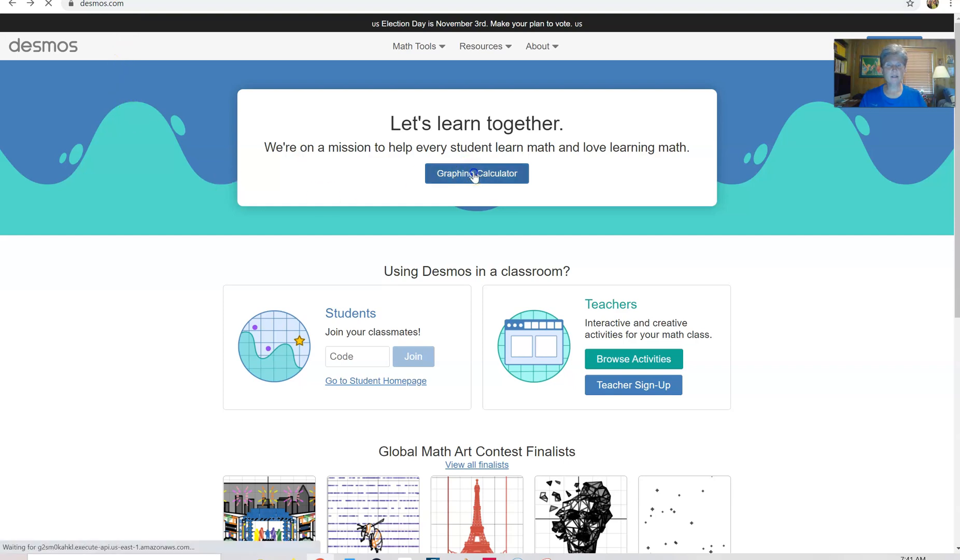
pyautogui.click(476, 174)
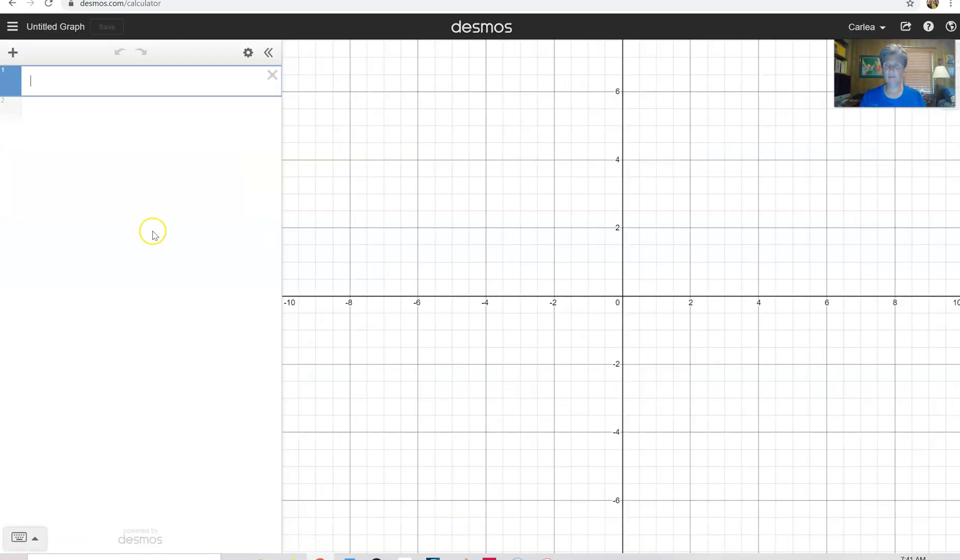
pyautogui.moveTo(97, 109)
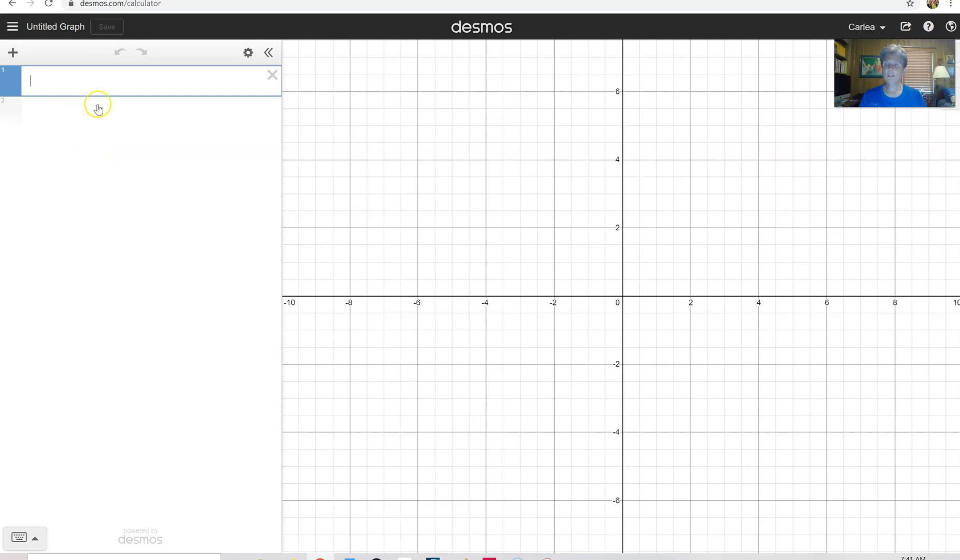
pyautogui.moveTo(101, 241)
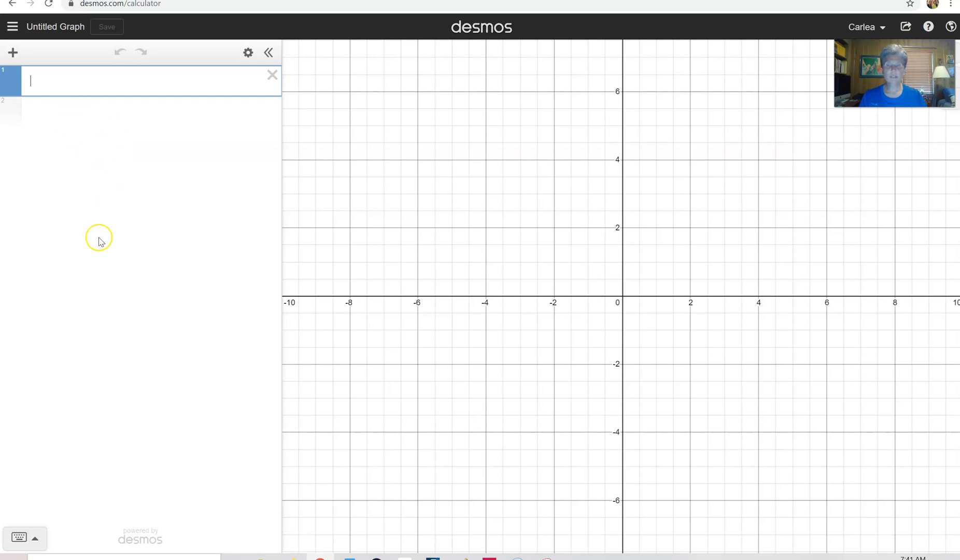
pyautogui.moveTo(36, 538)
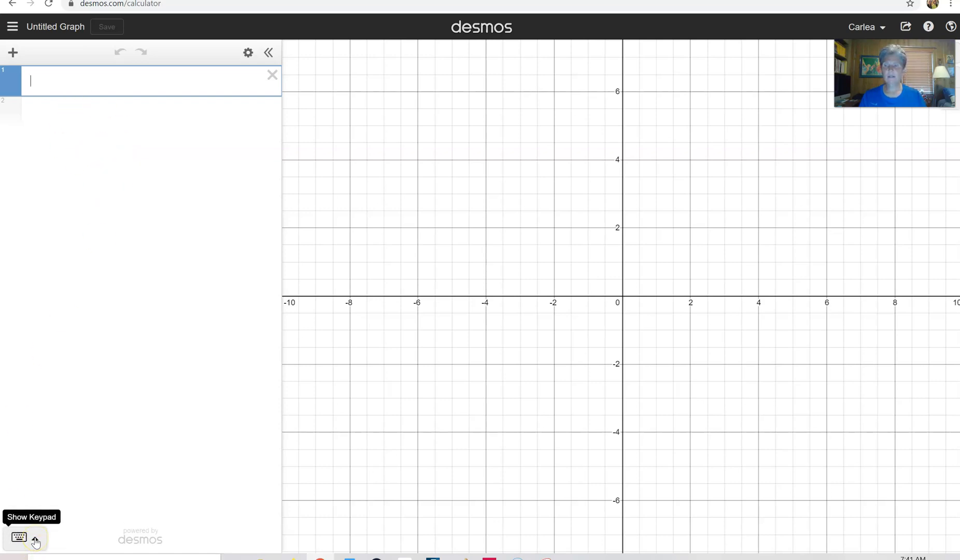
# - Insert the nPr function from the keypad's Stats functions into the first row
pyautogui.click(19, 541)
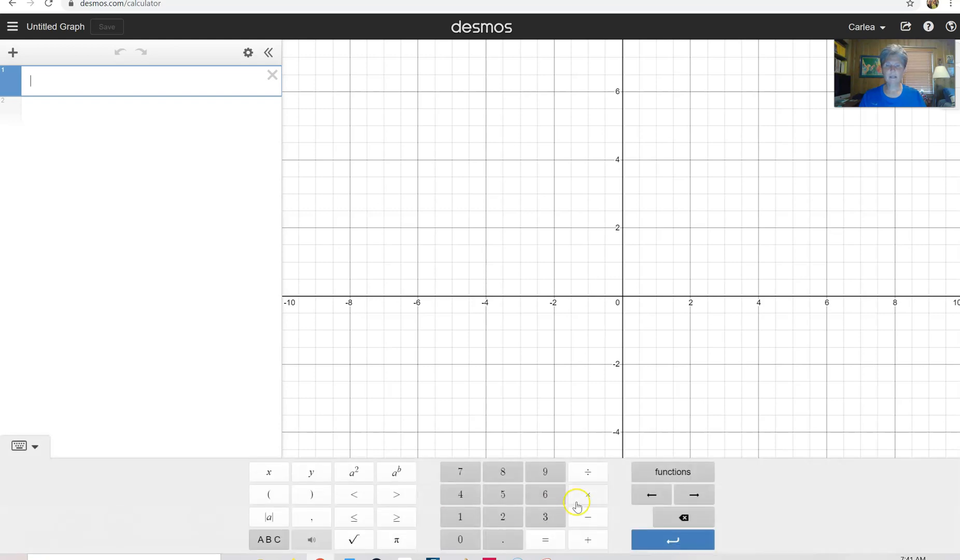
pyautogui.click(672, 472)
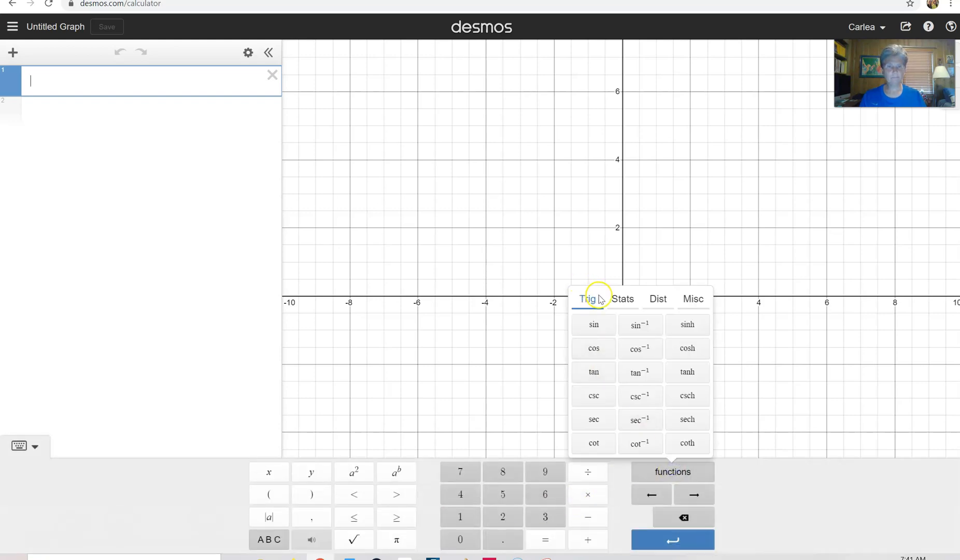
pyautogui.click(622, 298)
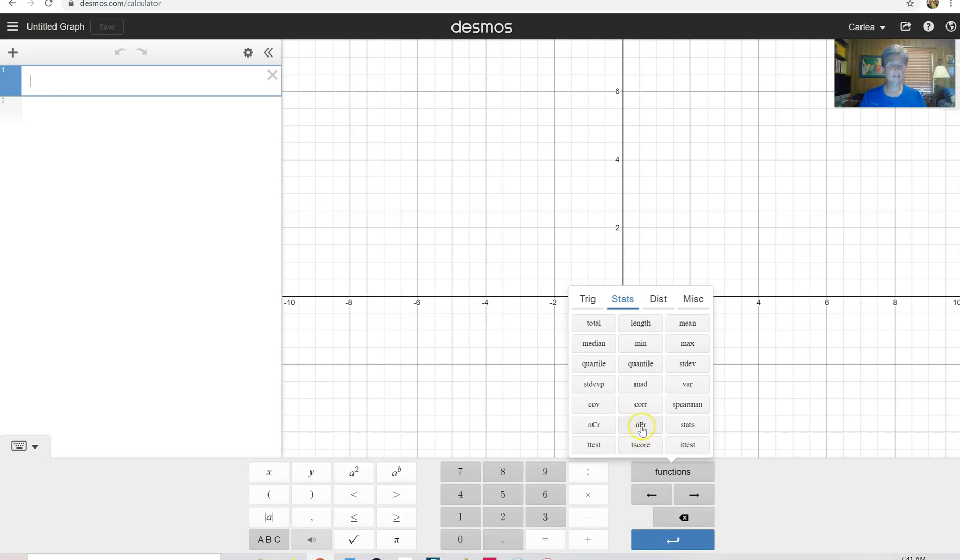
pyautogui.click(640, 424)
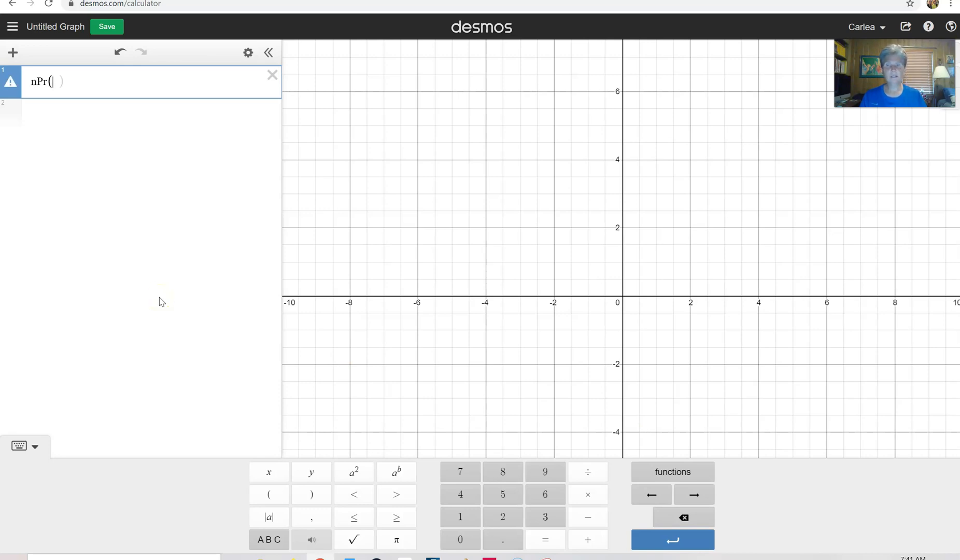
# - Fill in nPr(10,3) so it evaluates to 720
pyautogui.write('10')
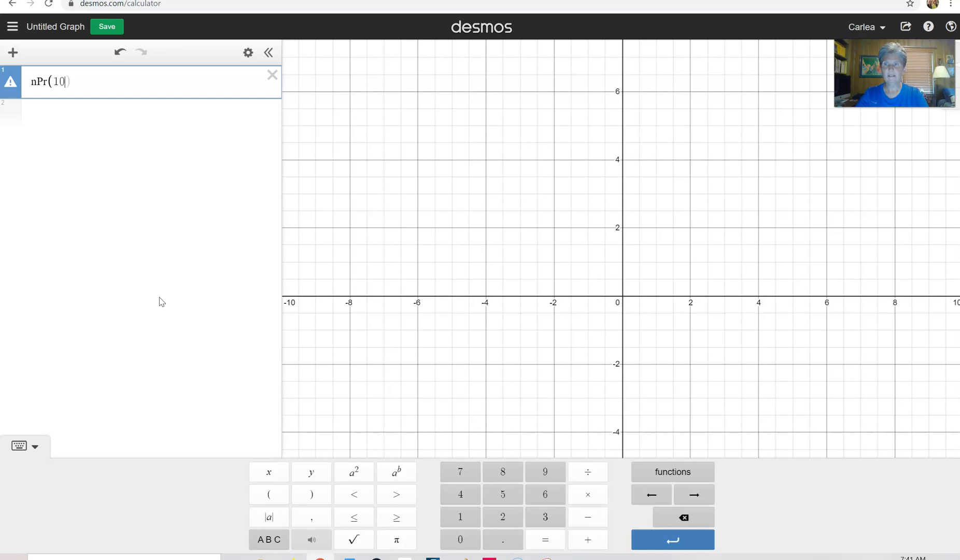
pyautogui.write(',')
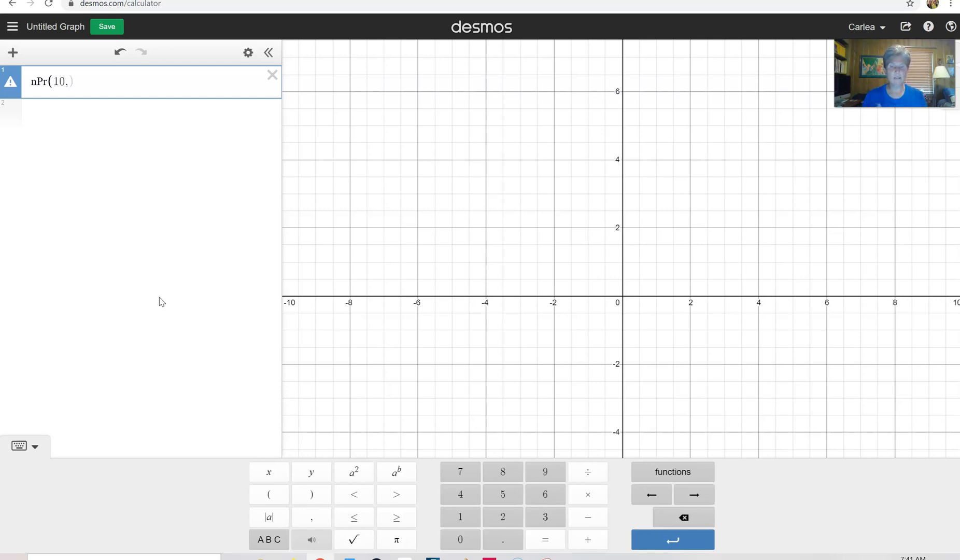
pyautogui.write('3')
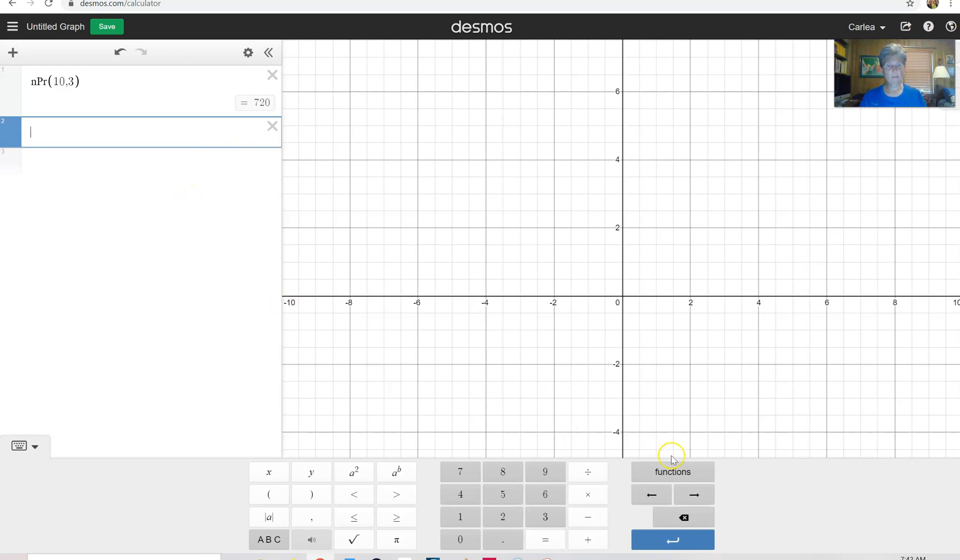
# - Insert the nCr combination function on the second row
pyautogui.click(672, 472)
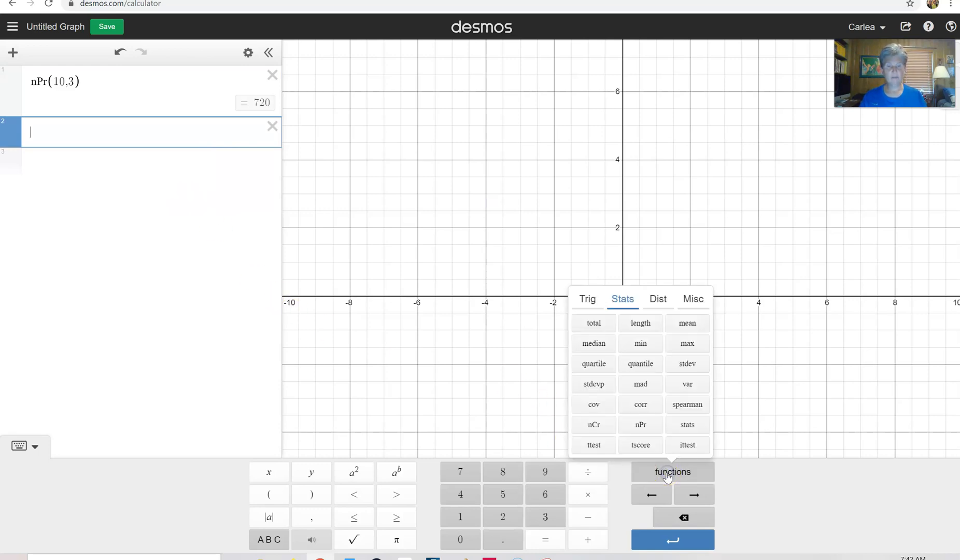
pyautogui.click(594, 424)
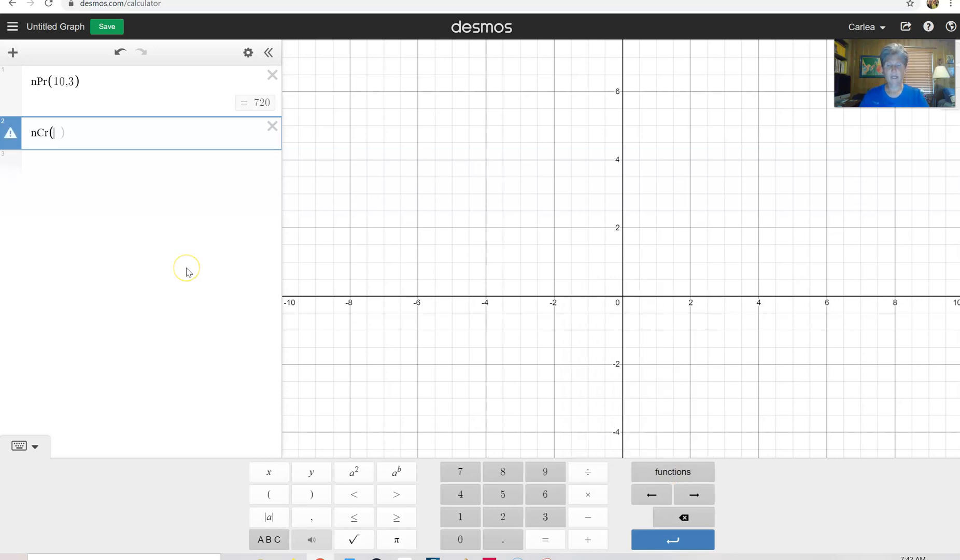
# - Fill in the arguments so the second row reads nCr(10,3)
pyautogui.write('10')
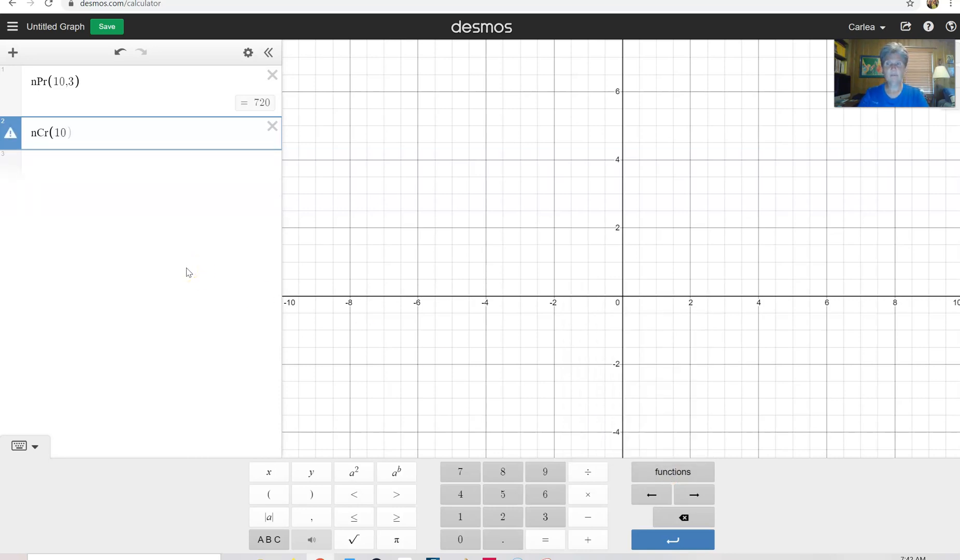
pyautogui.write(',')
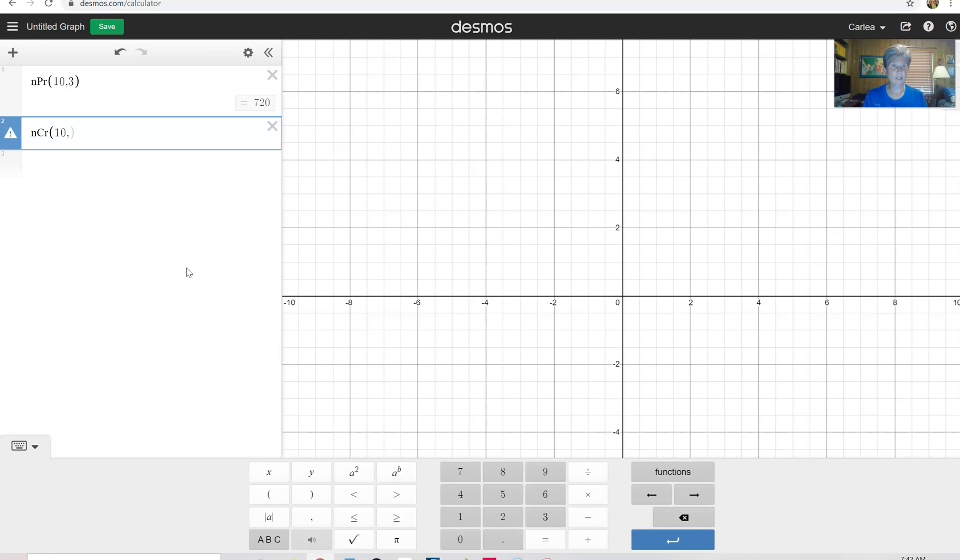
pyautogui.write('3')
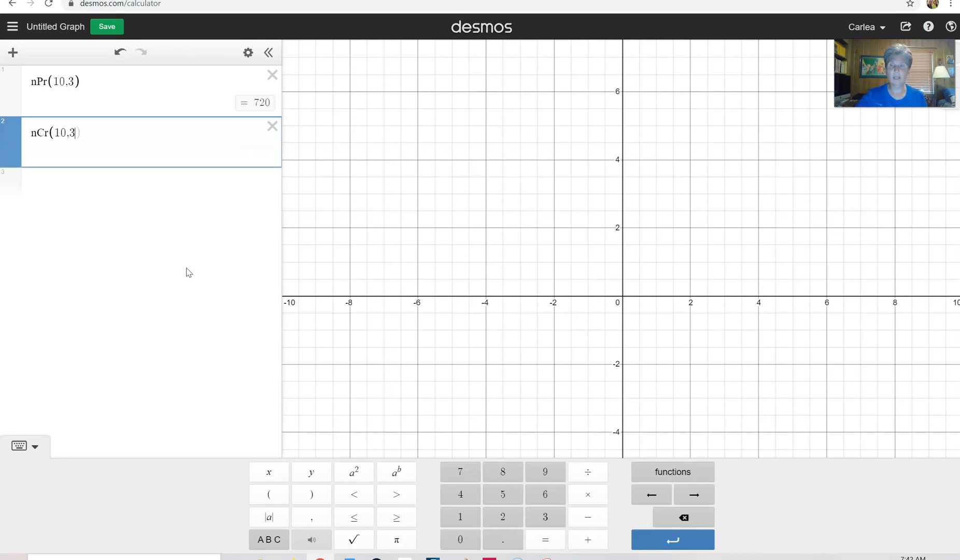